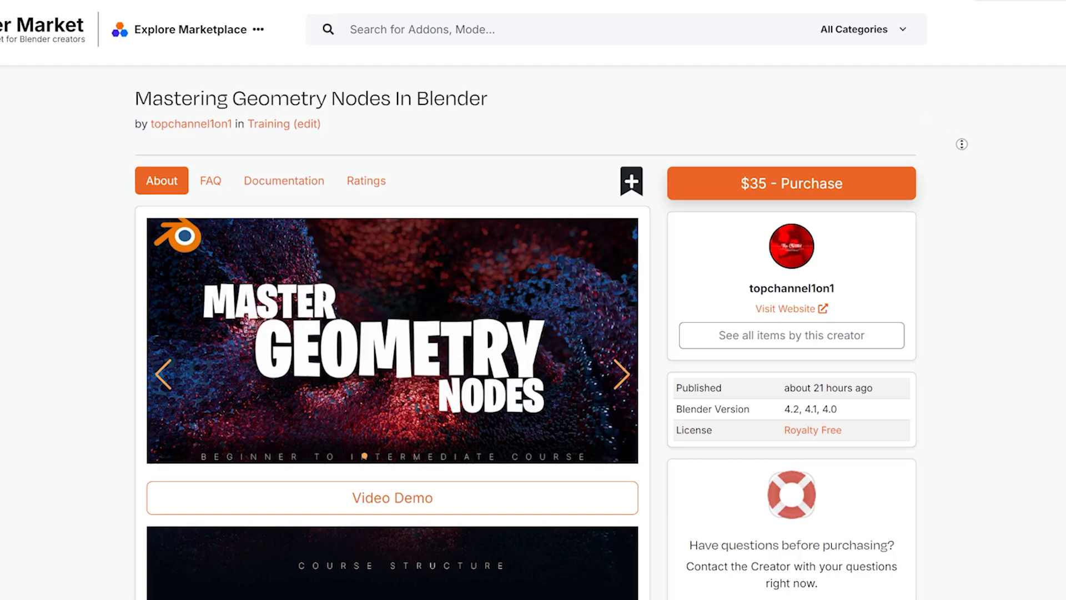
# - Add a Bézier curve to the scene and enter Edit Mode to extrude new control points
pyautogui.scroll(-3)
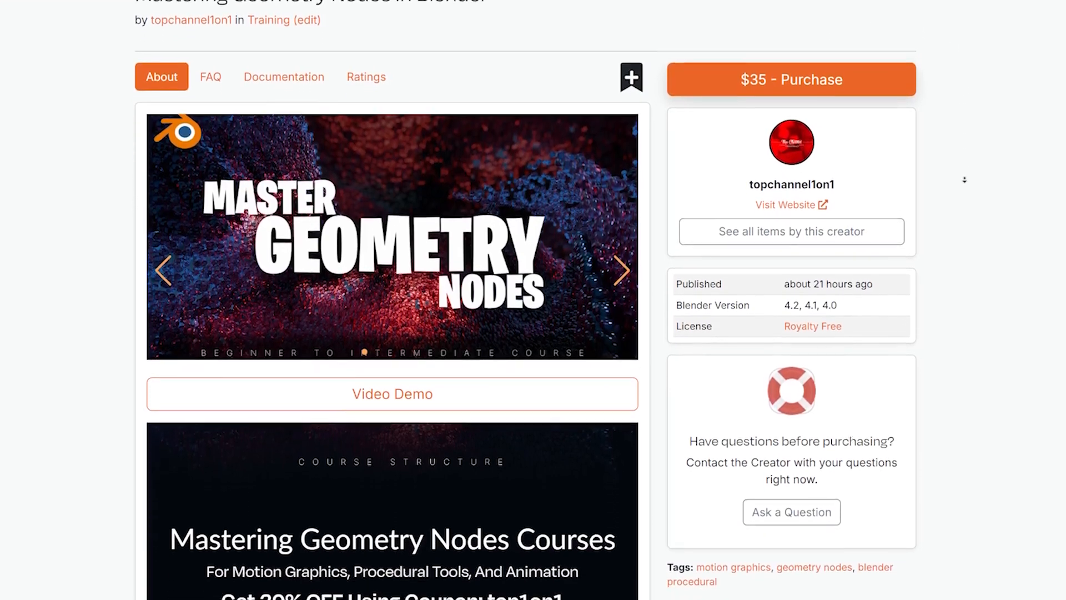
pyautogui.scroll(-3)
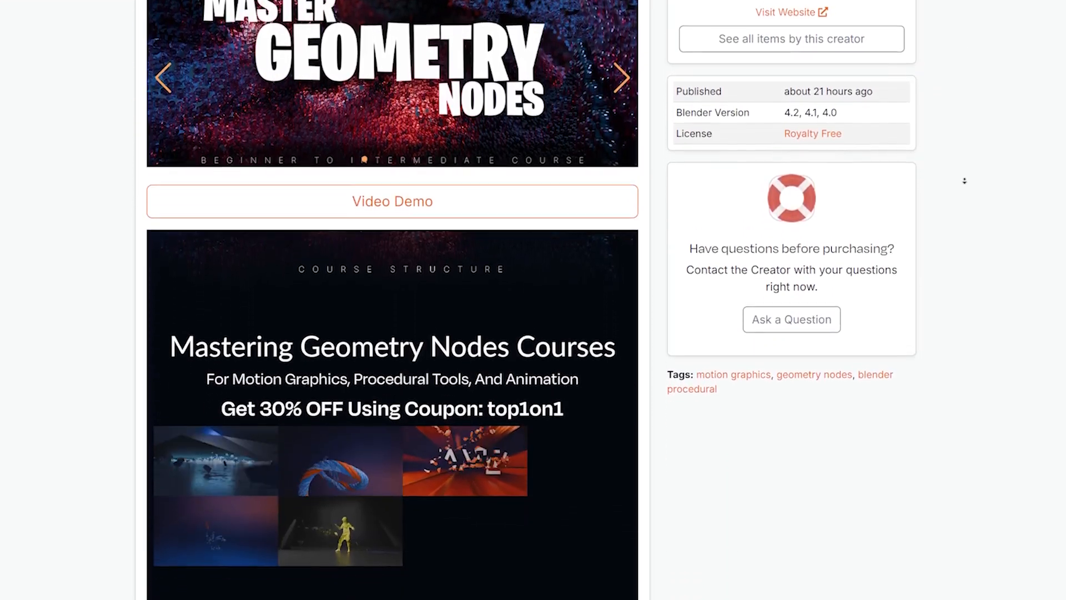
pyautogui.scroll(-3)
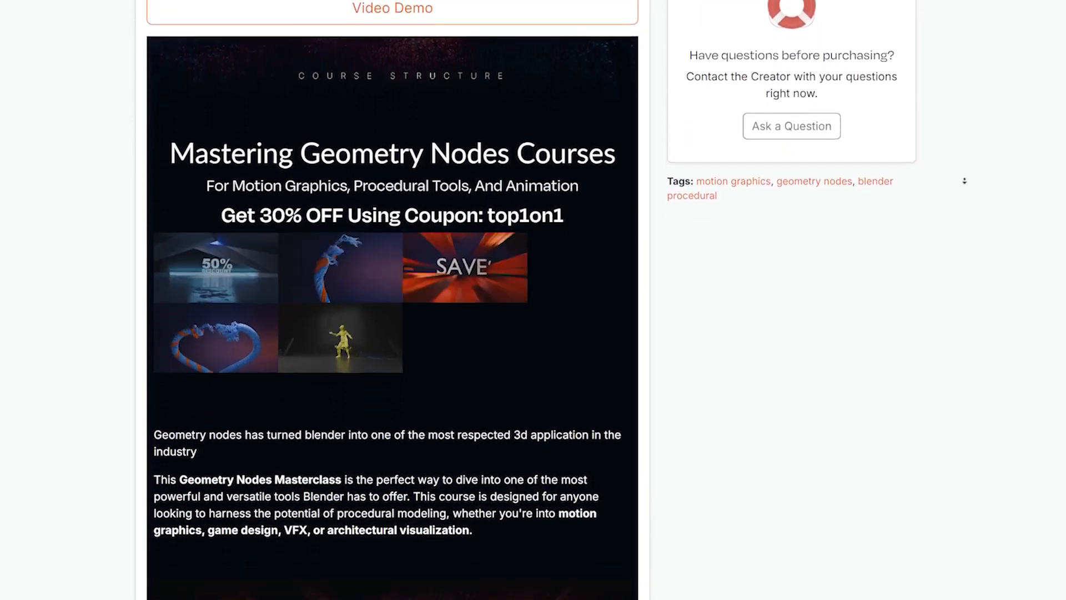
pyautogui.scroll(-3)
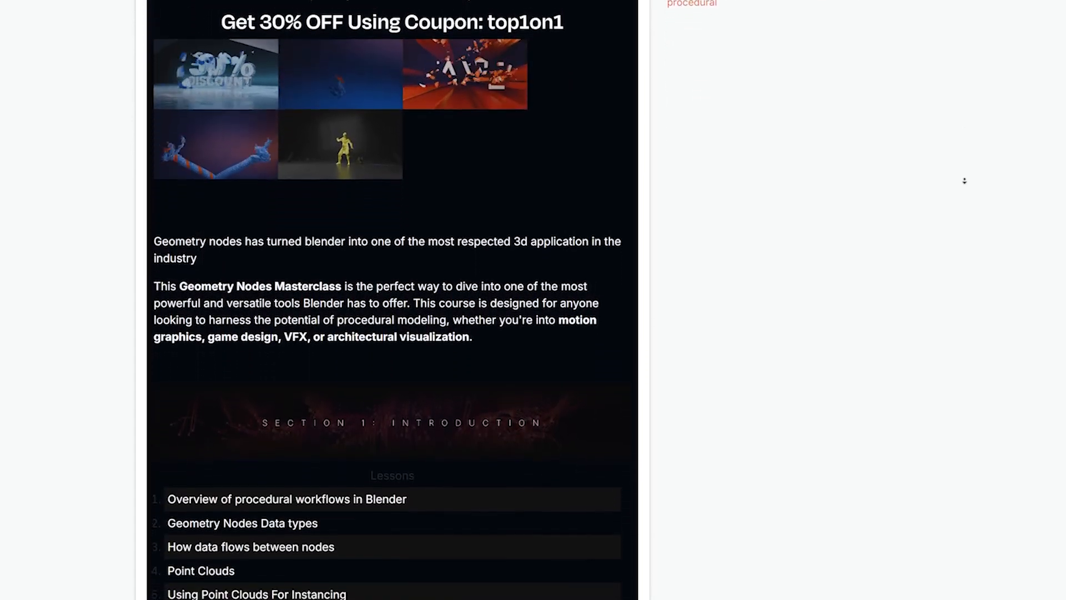
pyautogui.scroll(-3)
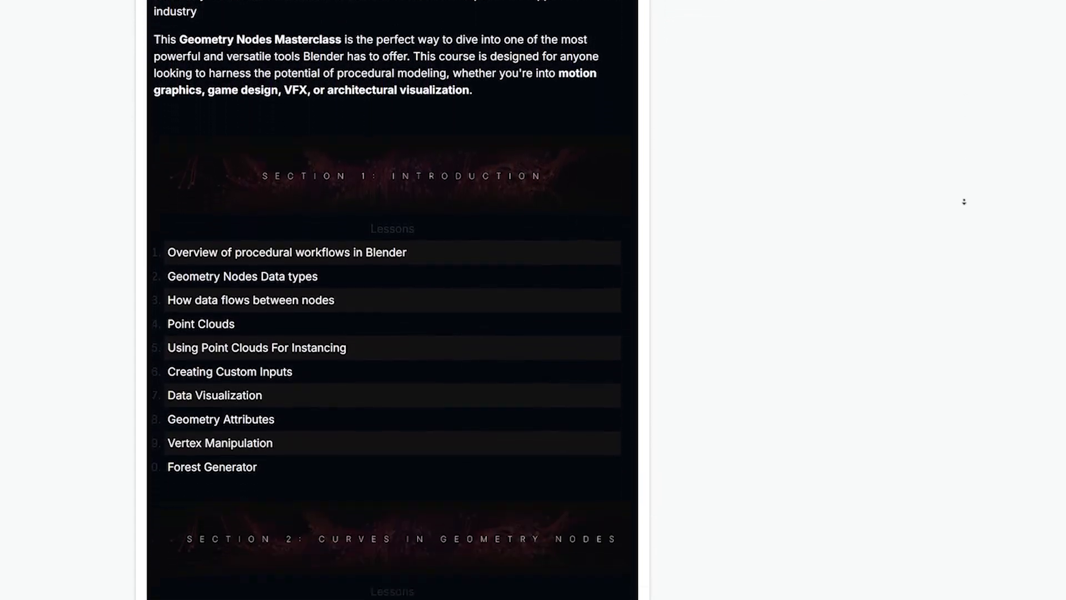
pyautogui.scroll(-3)
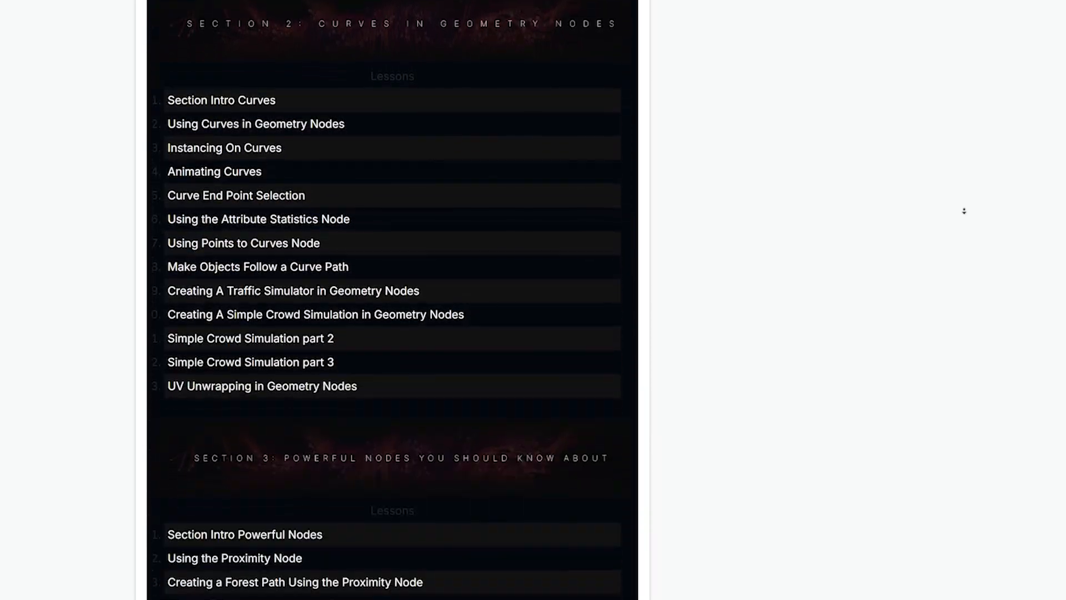
pyautogui.scroll(-3)
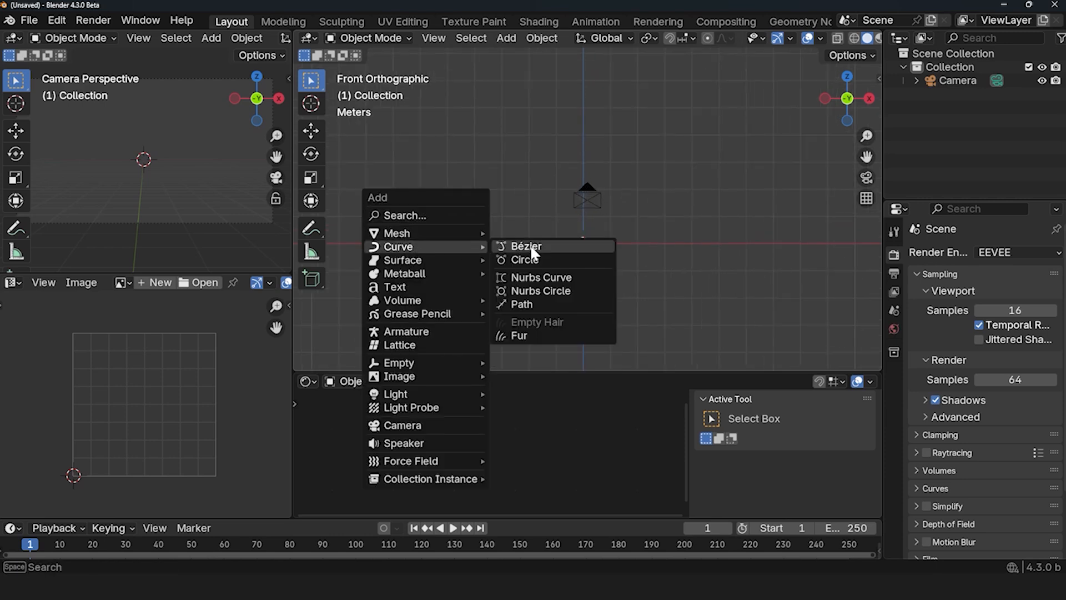
pyautogui.click(525, 245)
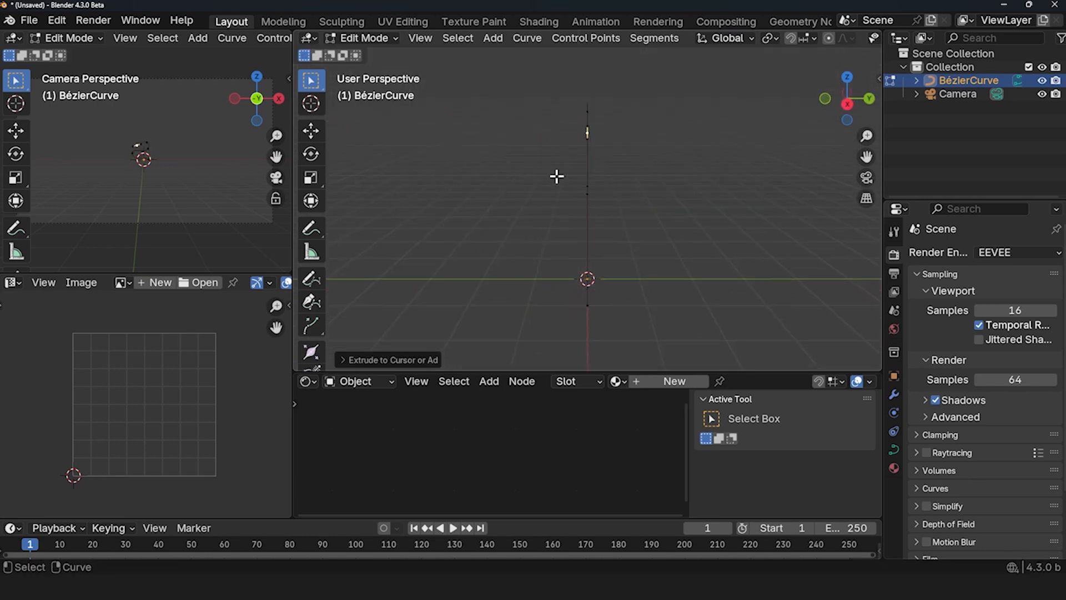
pyautogui.press('Tab')
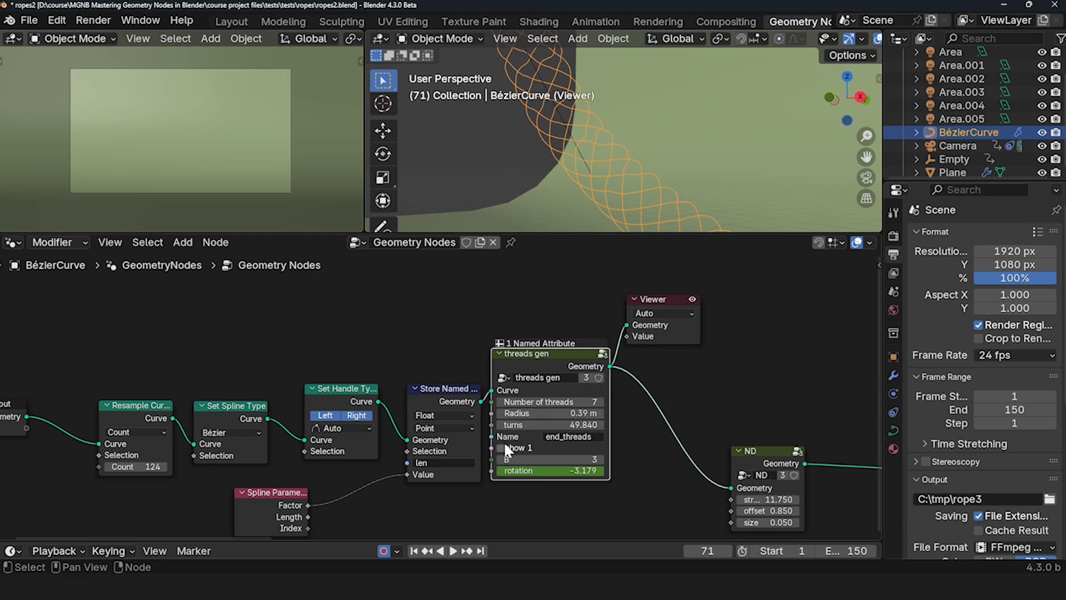
# - Preview a single thread from the rope's thread-generating node groups via the Viewer
pyautogui.click(501, 447)
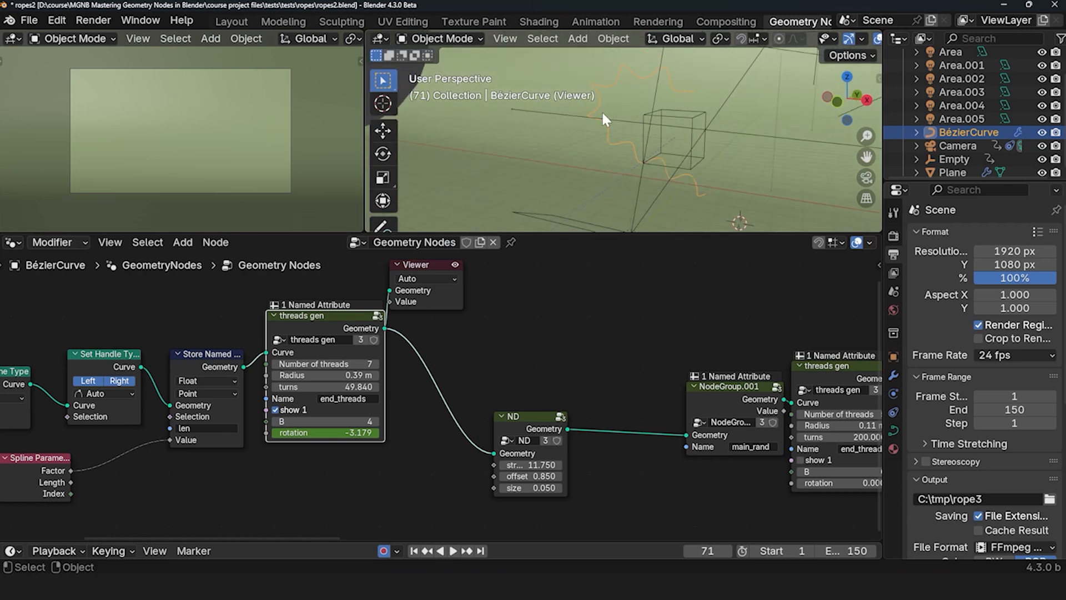
pyautogui.click(528, 416)
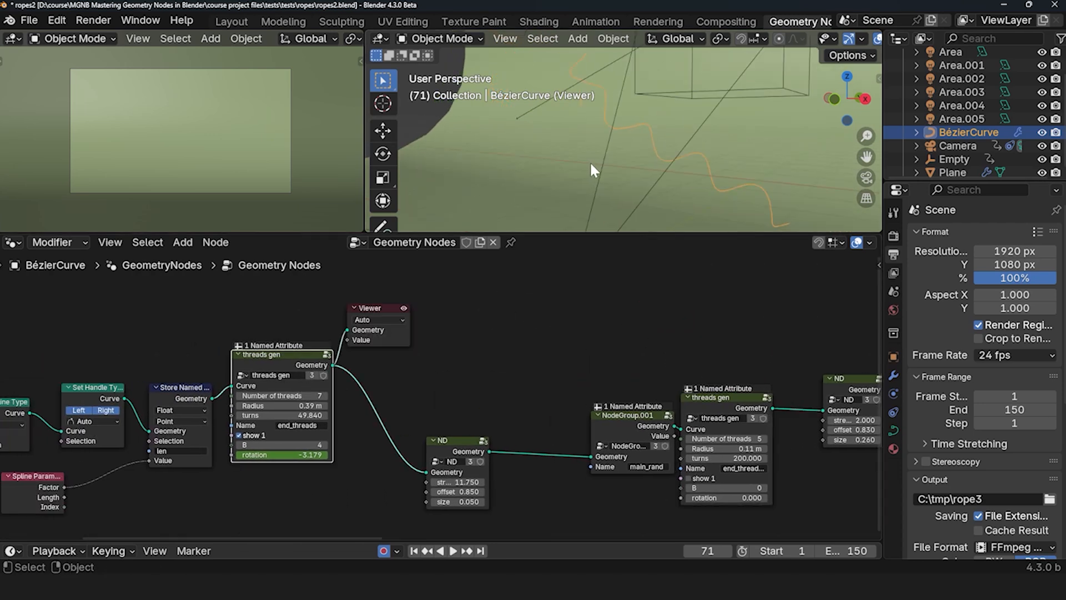
pyautogui.click(240, 435)
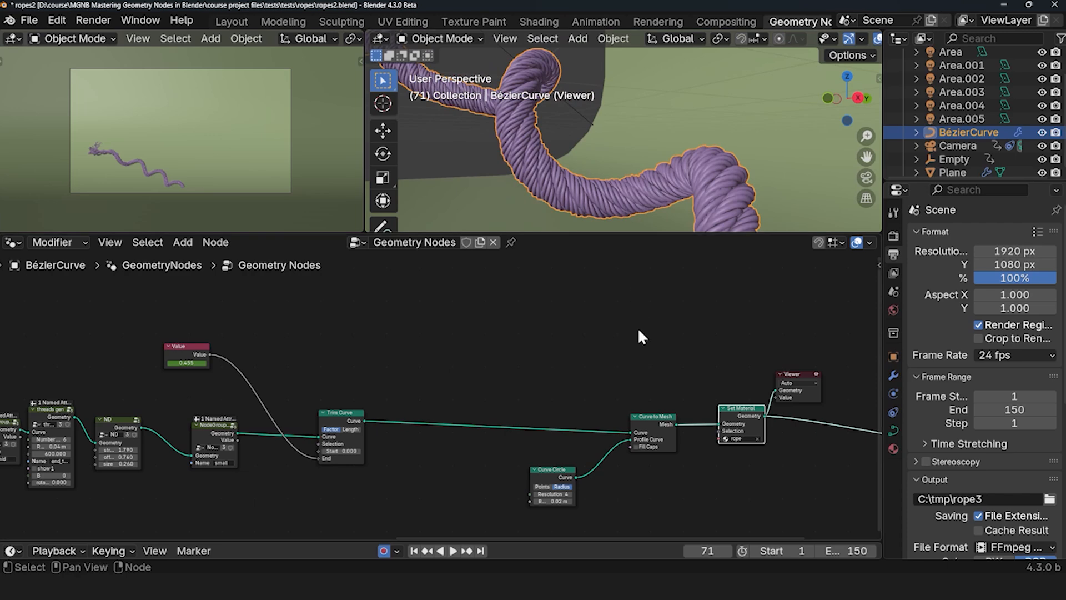
pyautogui.moveTo(600, 366)
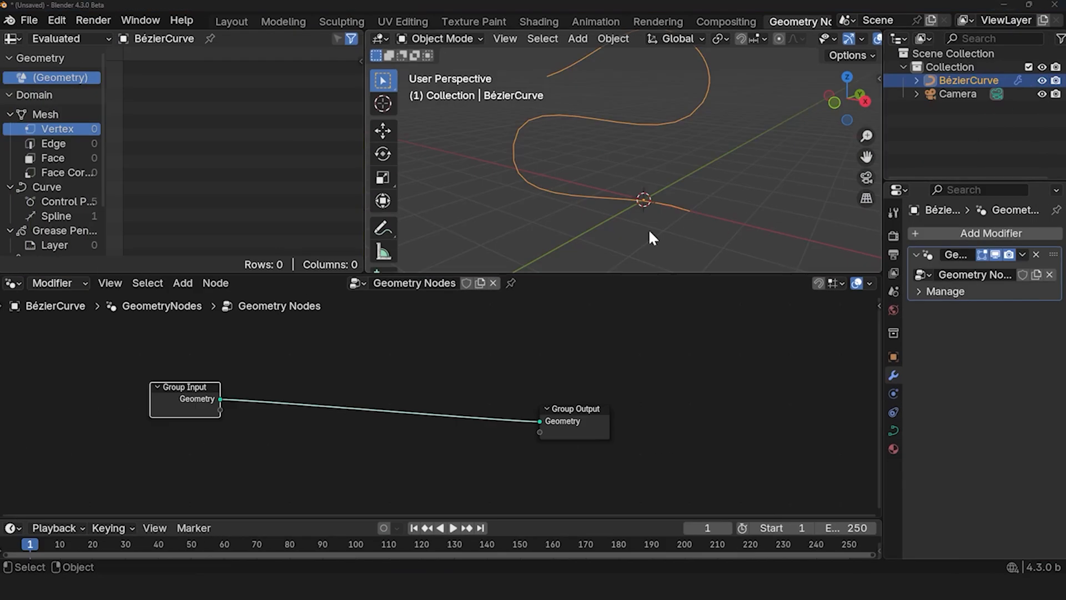
pyautogui.moveTo(672, 130)
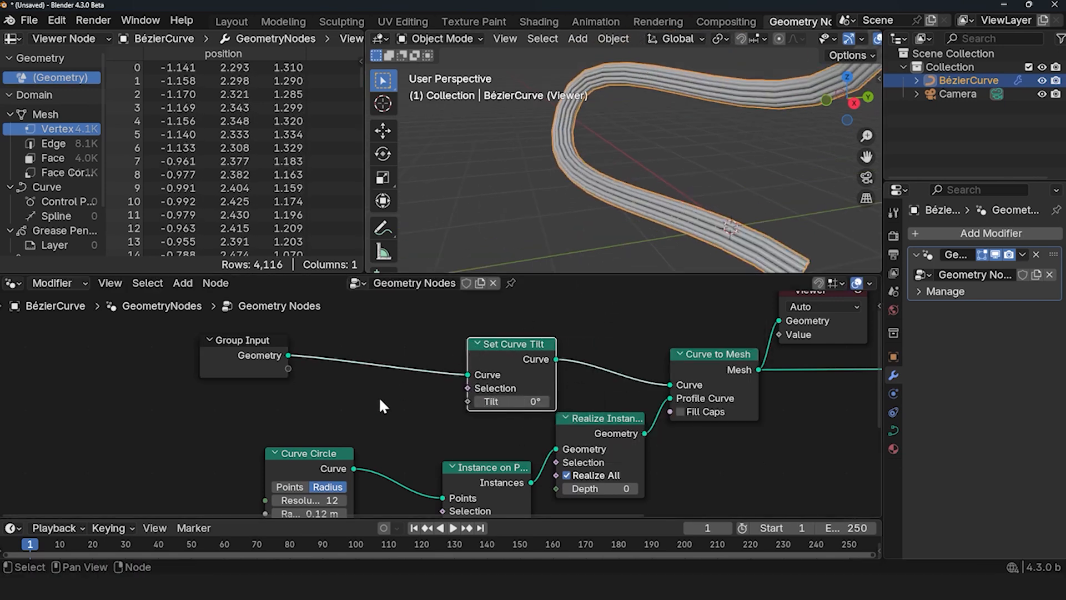
# - Drive the curve Tilt with Spline Parameter through a Multiply Math node set to 72.8
pyautogui.click(182, 283)
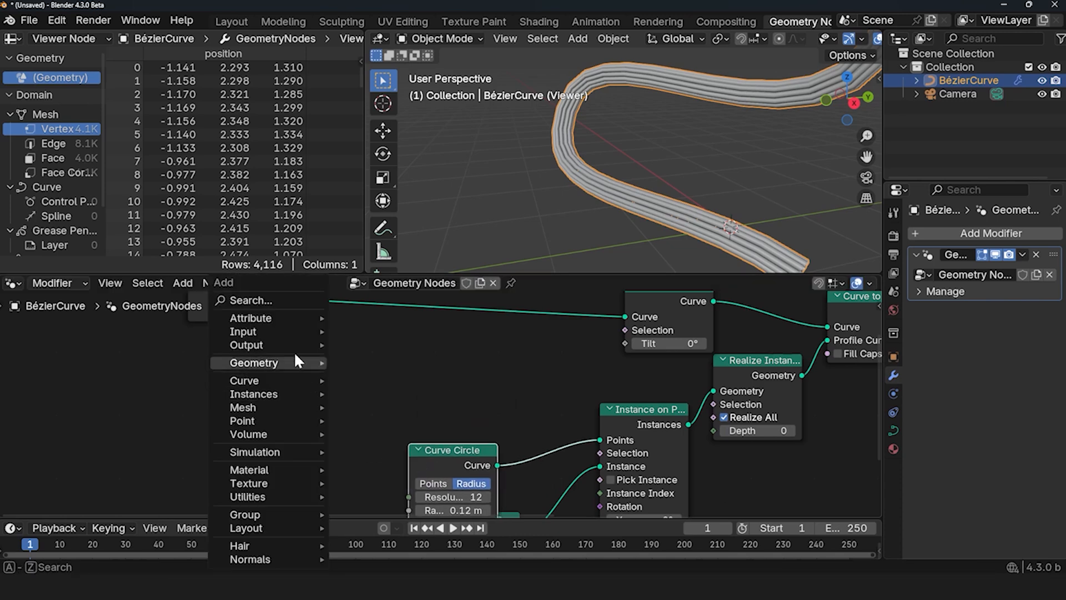
pyautogui.write('para')
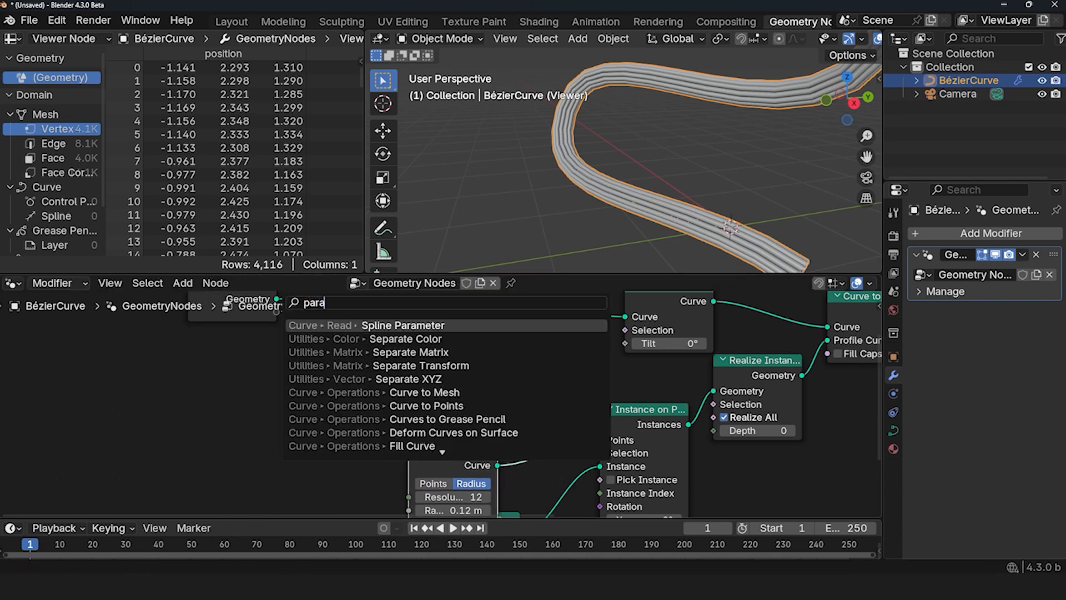
pyautogui.click(402, 326)
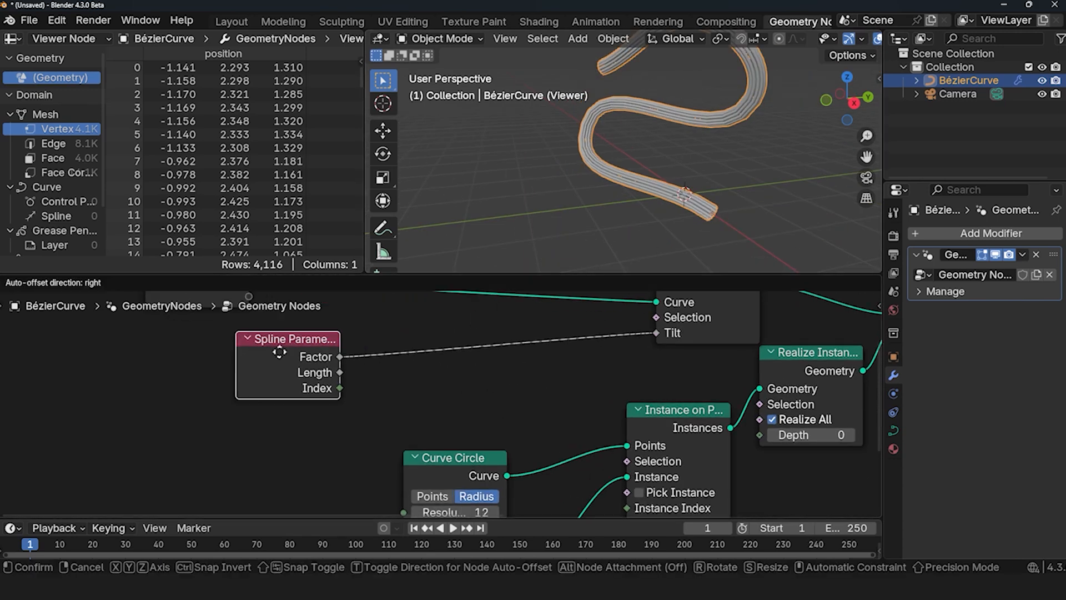
pyautogui.write('ma')
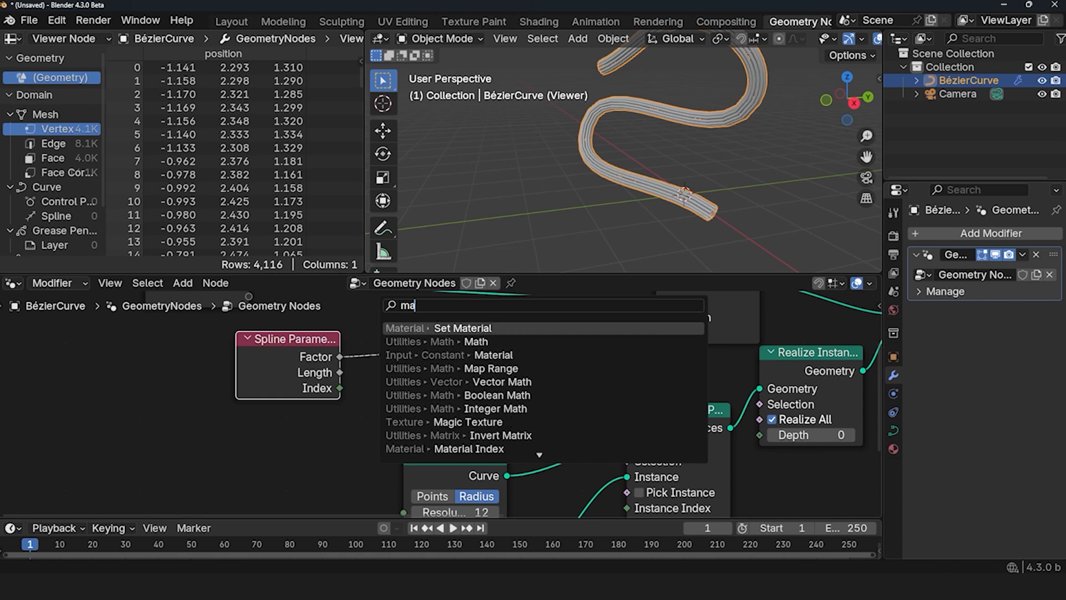
pyautogui.click(477, 341)
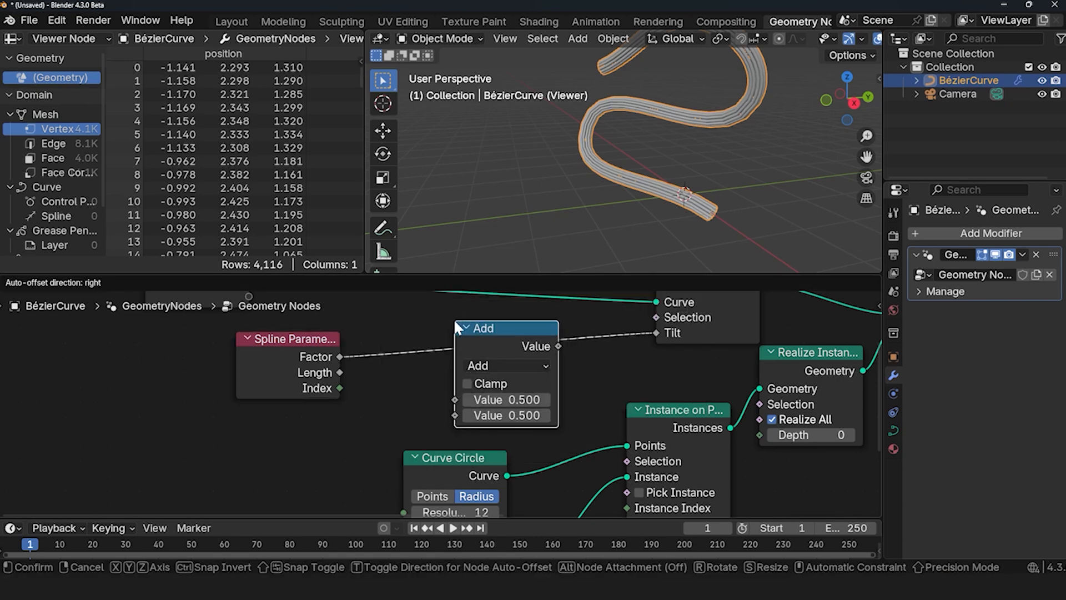
pyautogui.click(504, 365)
pyautogui.write('72.800')
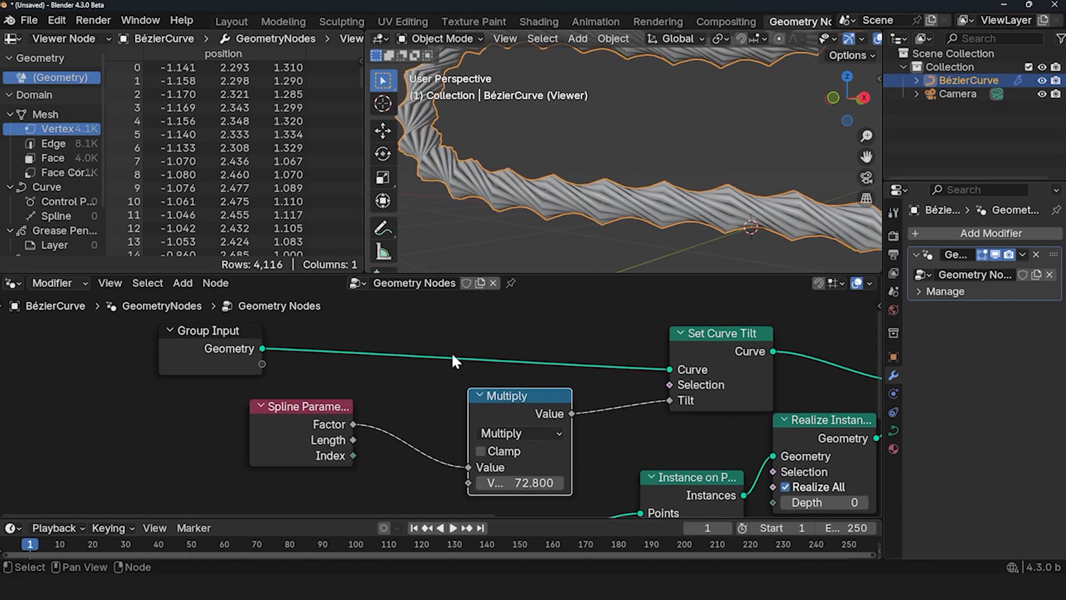
pyautogui.moveTo(689, 220)
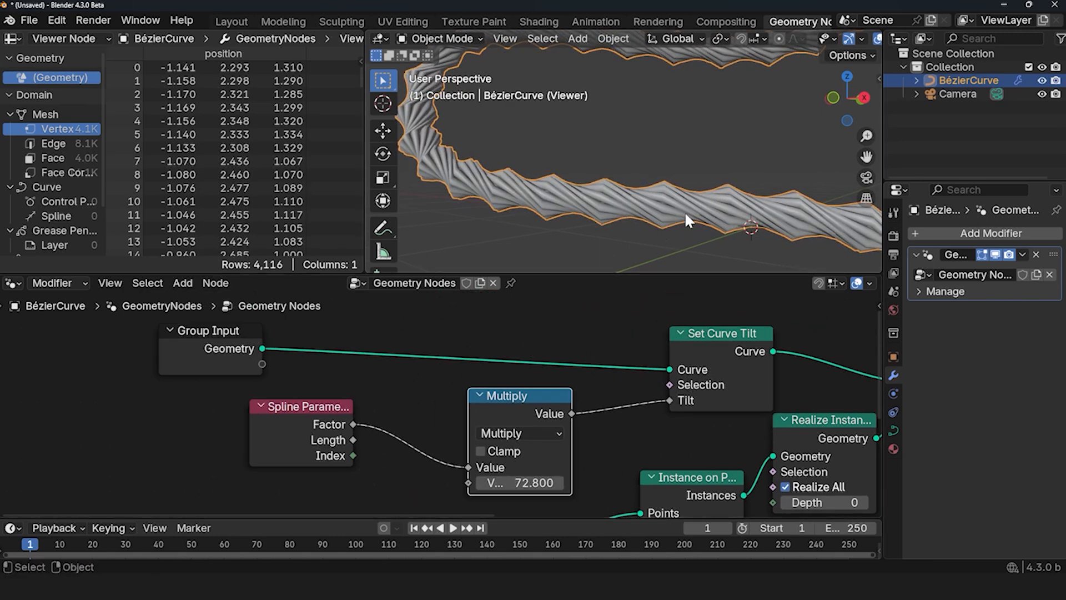
pyautogui.write('re')
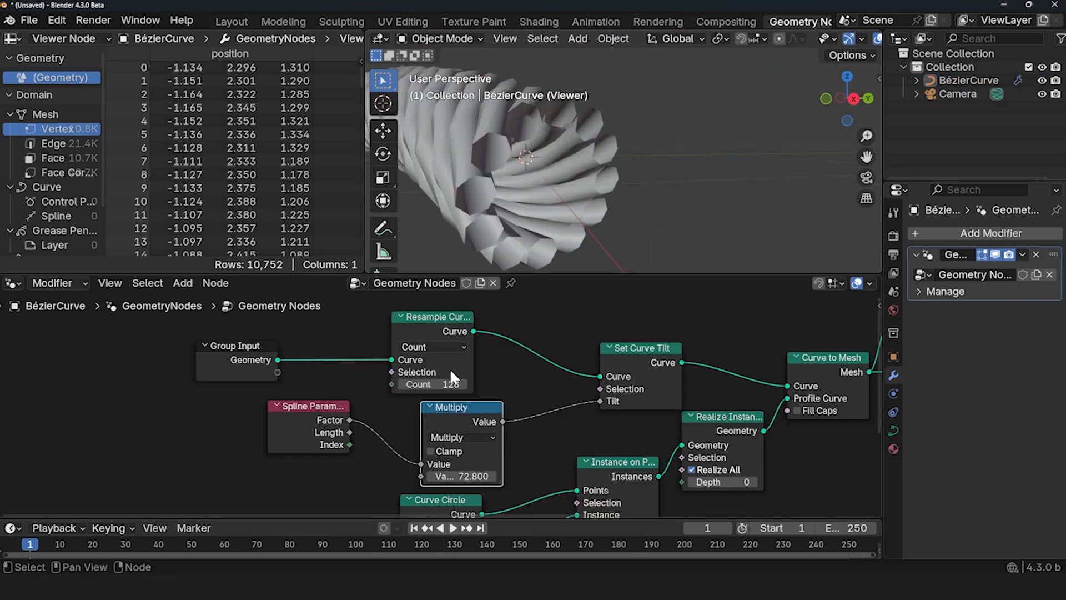
pyautogui.click(464, 384)
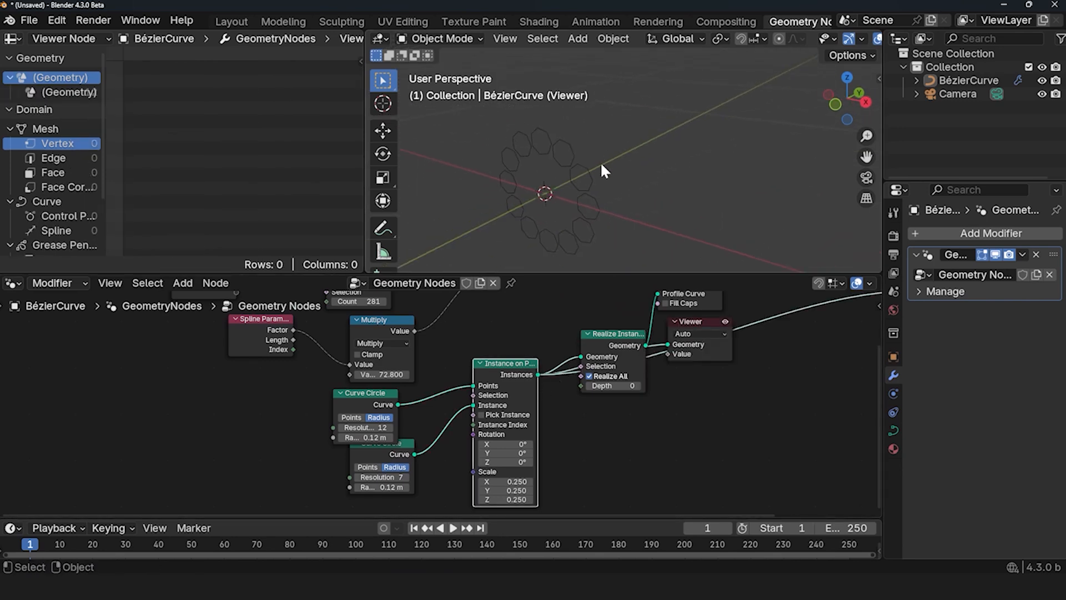
pyautogui.moveTo(723, 323)
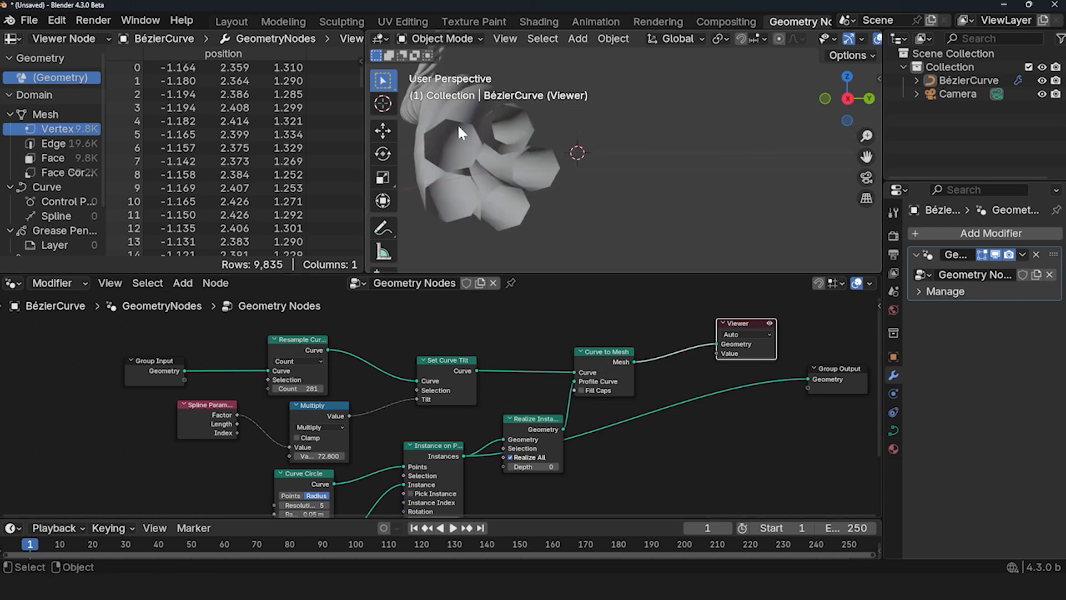
pyautogui.moveTo(497, 151)
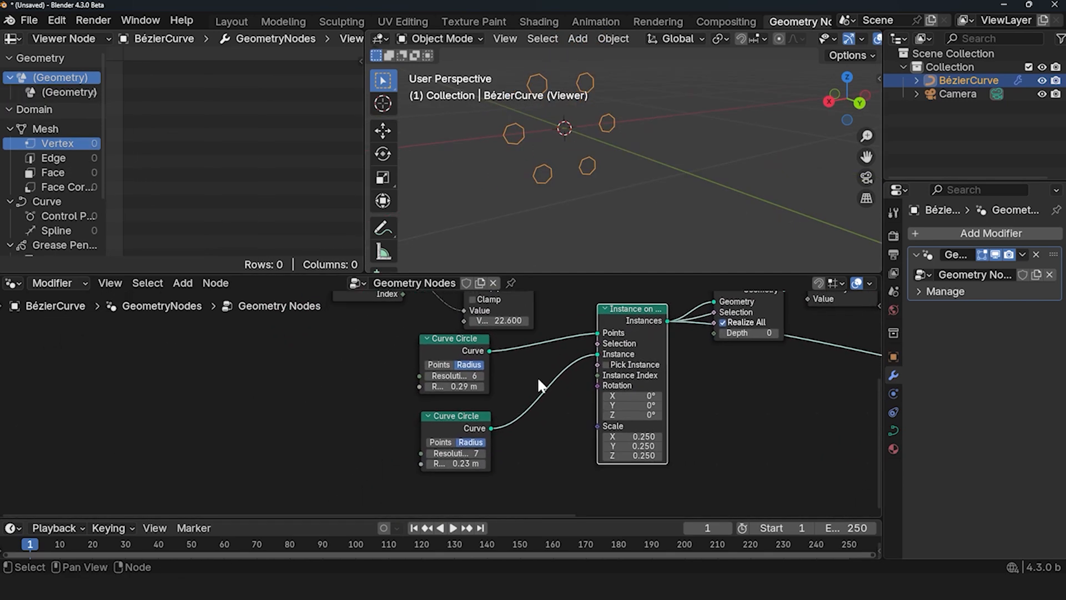
# - Add a Curve Line node to serve as the instance on the circle's points
pyautogui.write('lin')
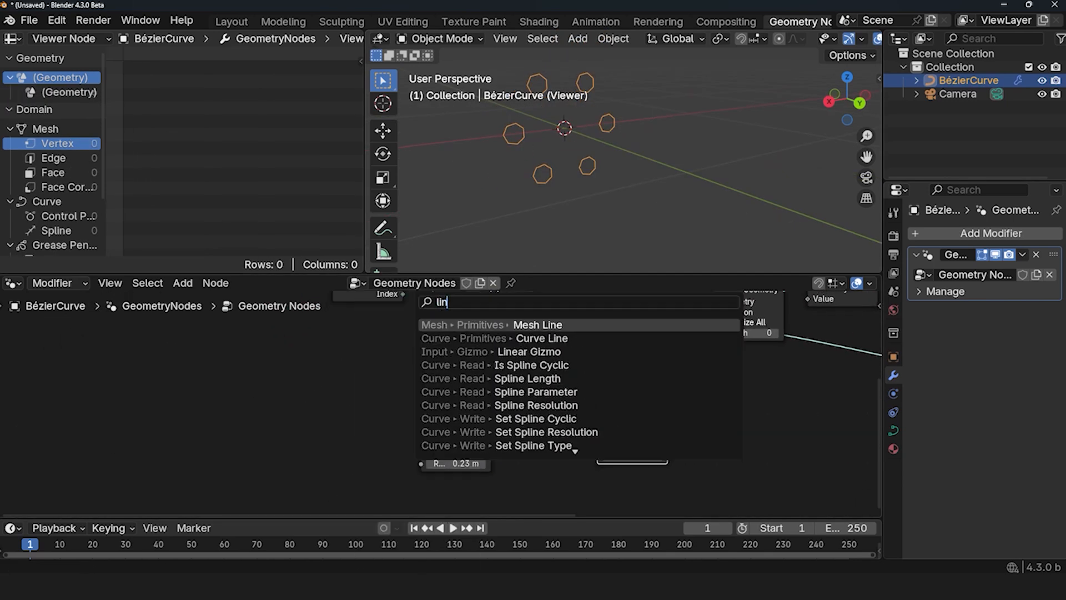
pyautogui.click(540, 338)
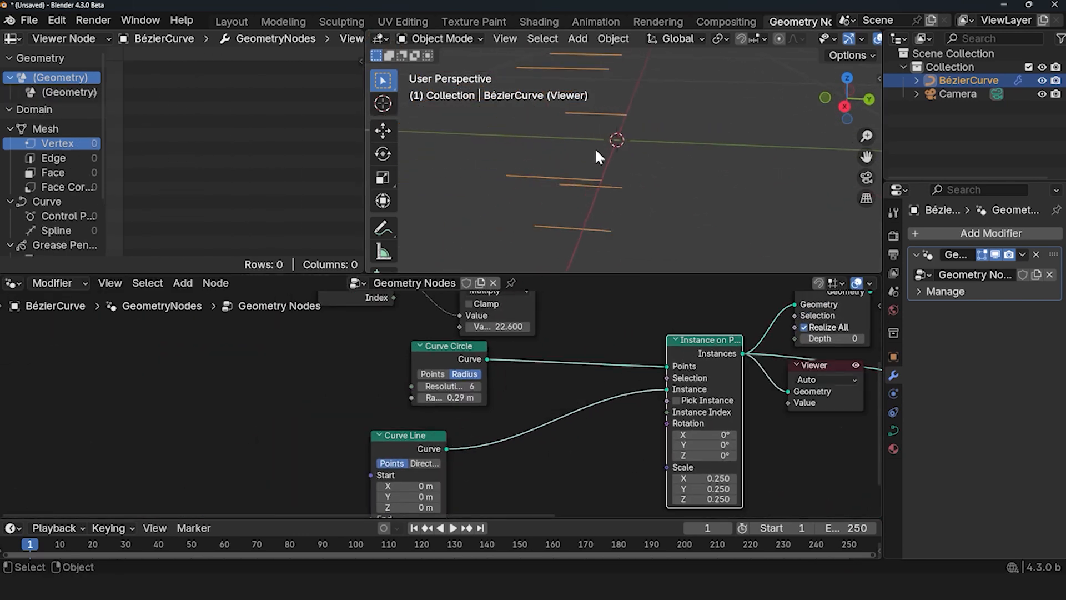
# - Sketch a quick annotation, then add a Store Named Attribute node after Curve Line
pyautogui.click(383, 228)
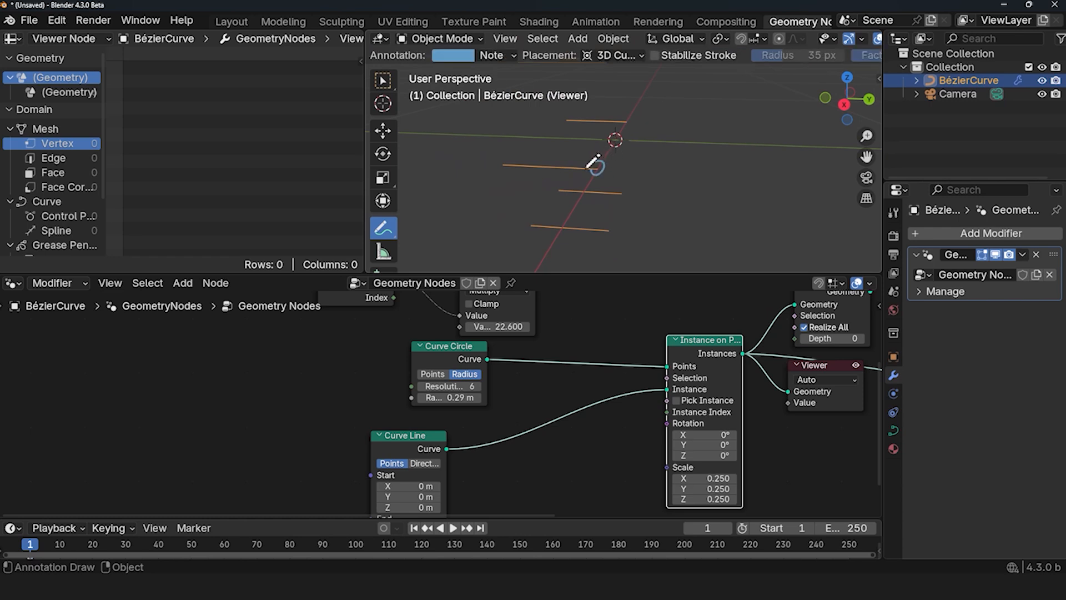
pyautogui.click(383, 131)
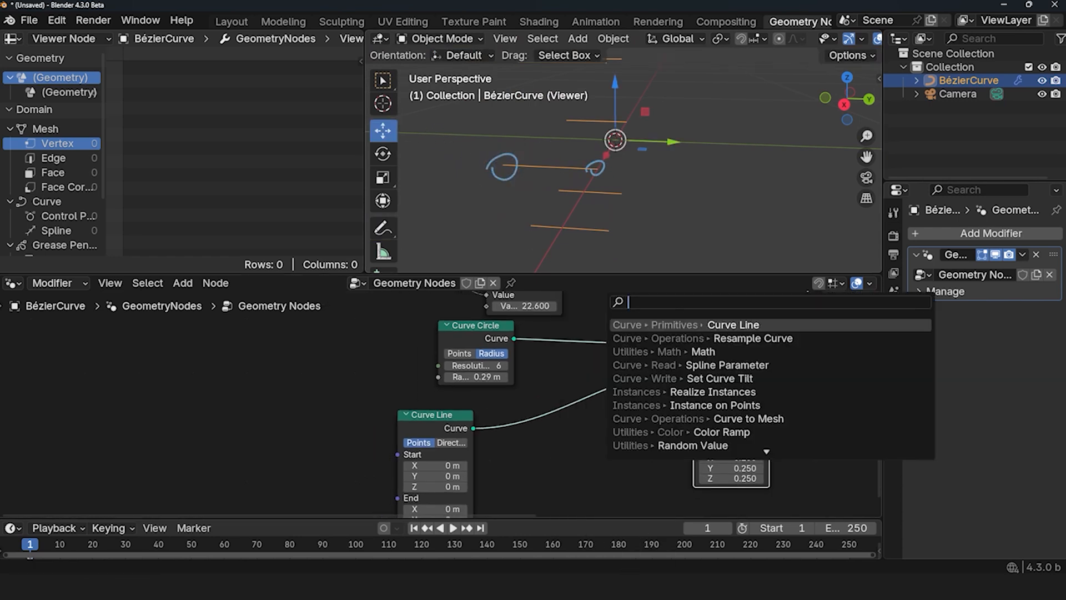
pyautogui.write('store')
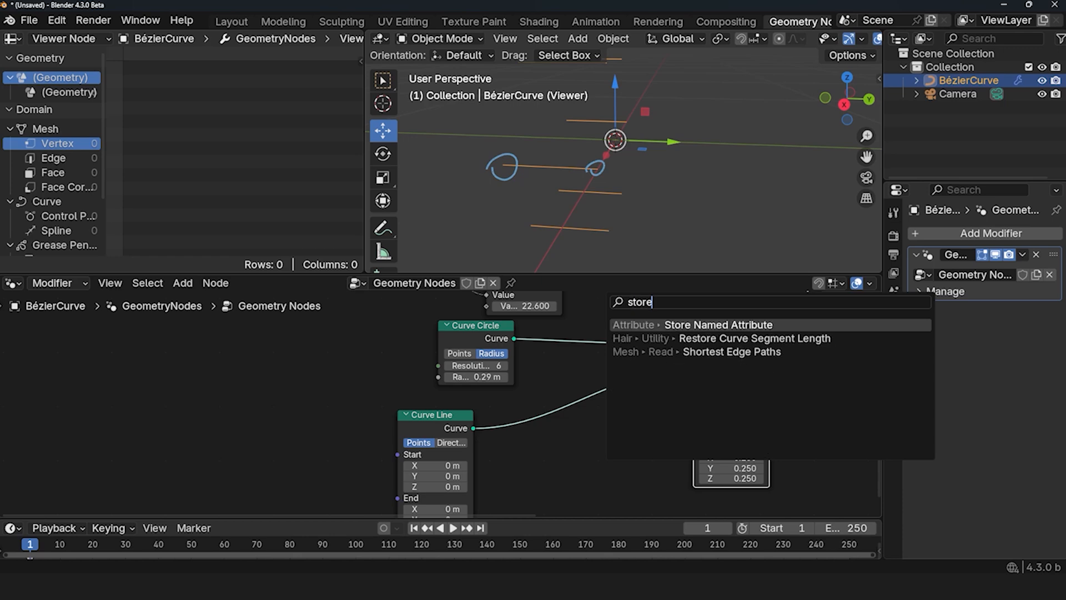
pyautogui.click(709, 324)
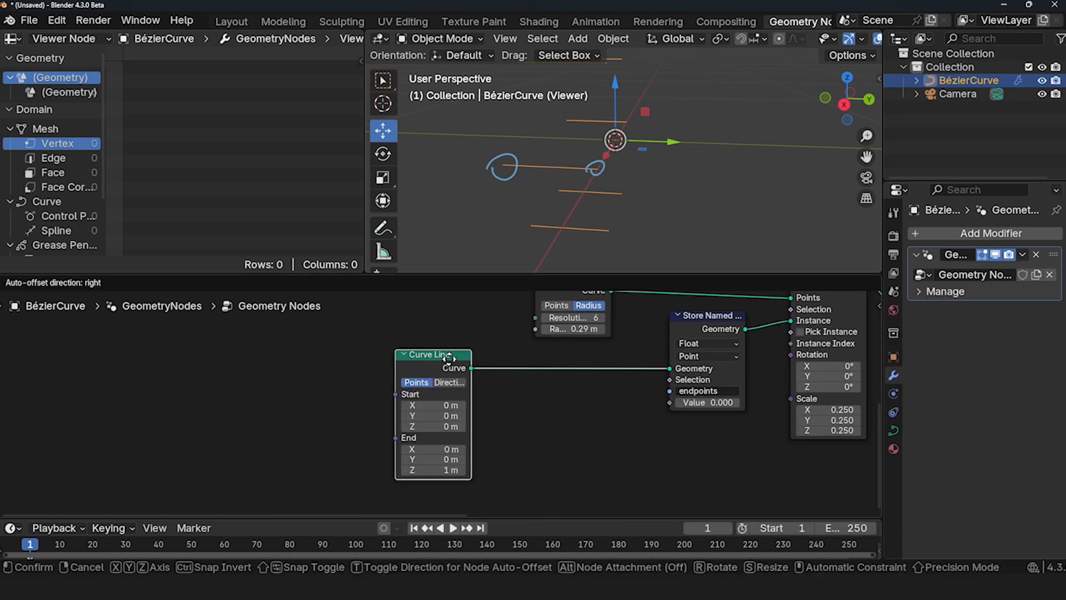
# - Set the stored attribute to Boolean type, named endpoints, from the line's start point
pyautogui.write('r')
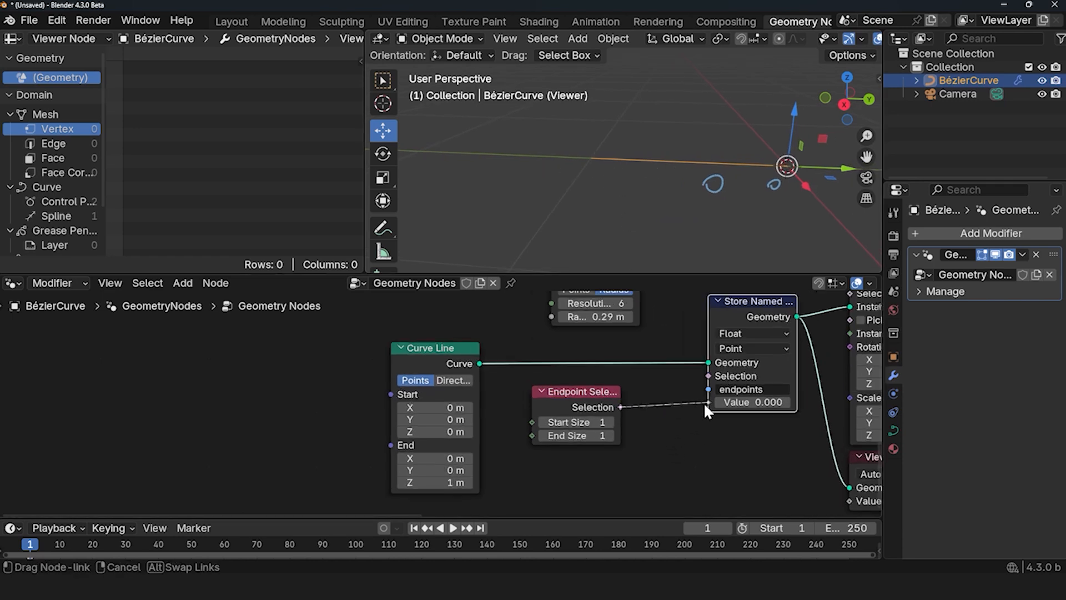
pyautogui.click(753, 334)
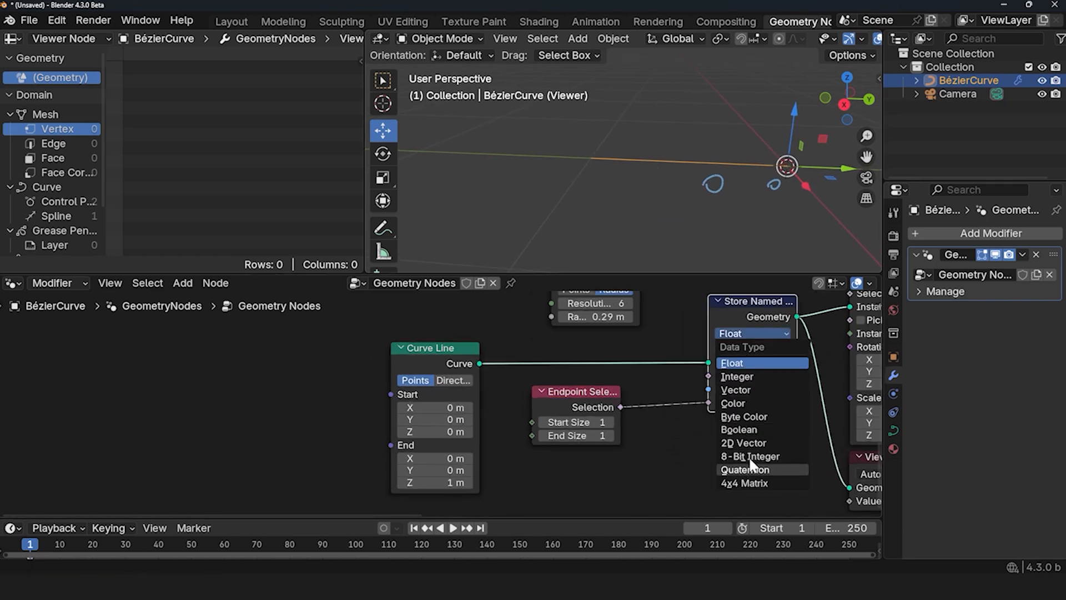
pyautogui.click(739, 429)
pyautogui.write('endpoints')
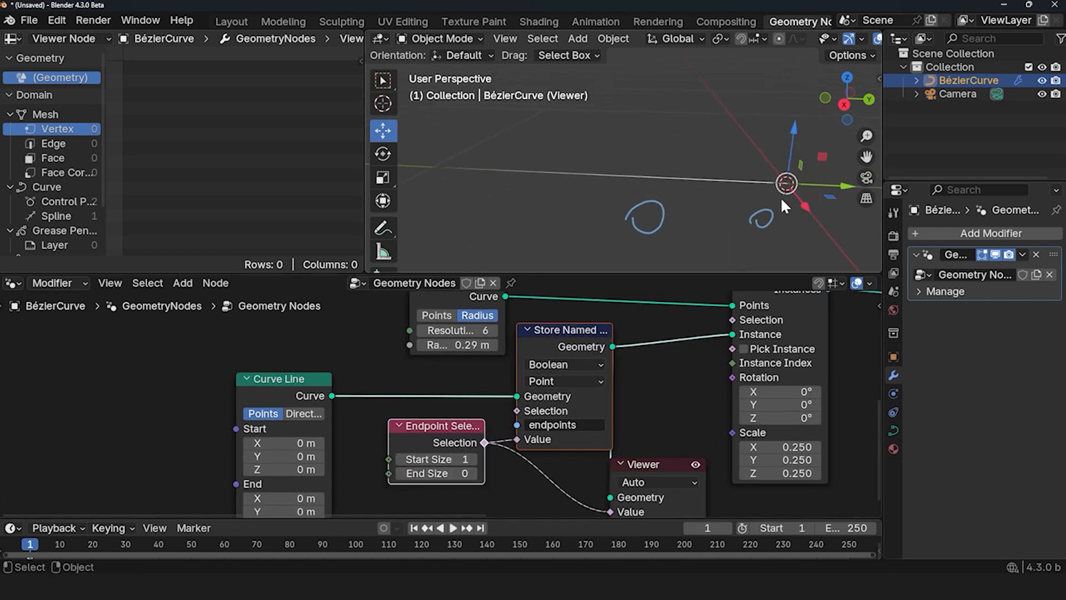
pyautogui.moveTo(436, 182)
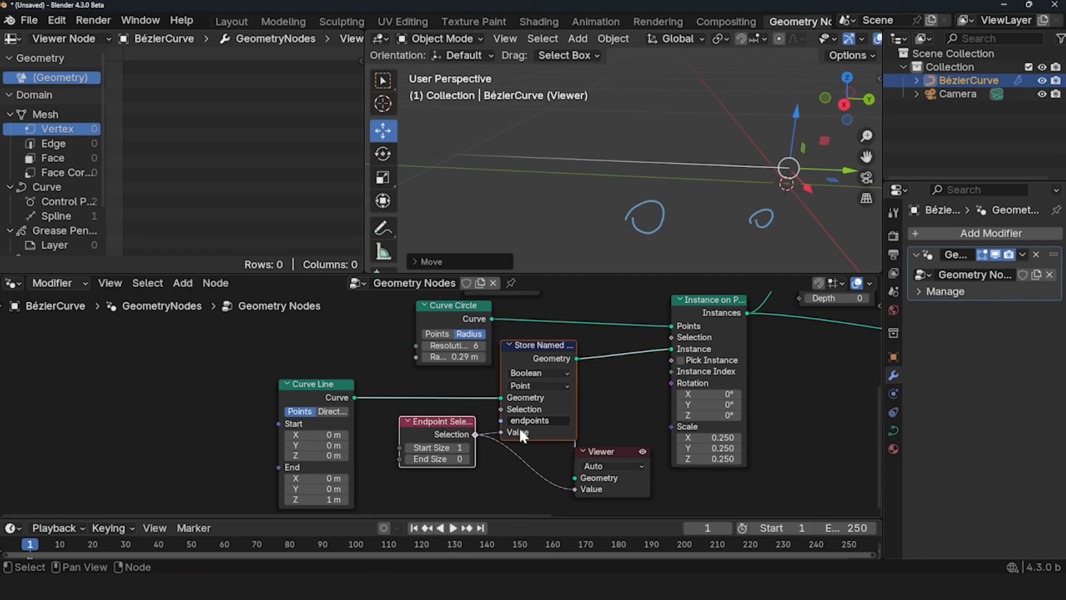
pyautogui.moveTo(526, 376)
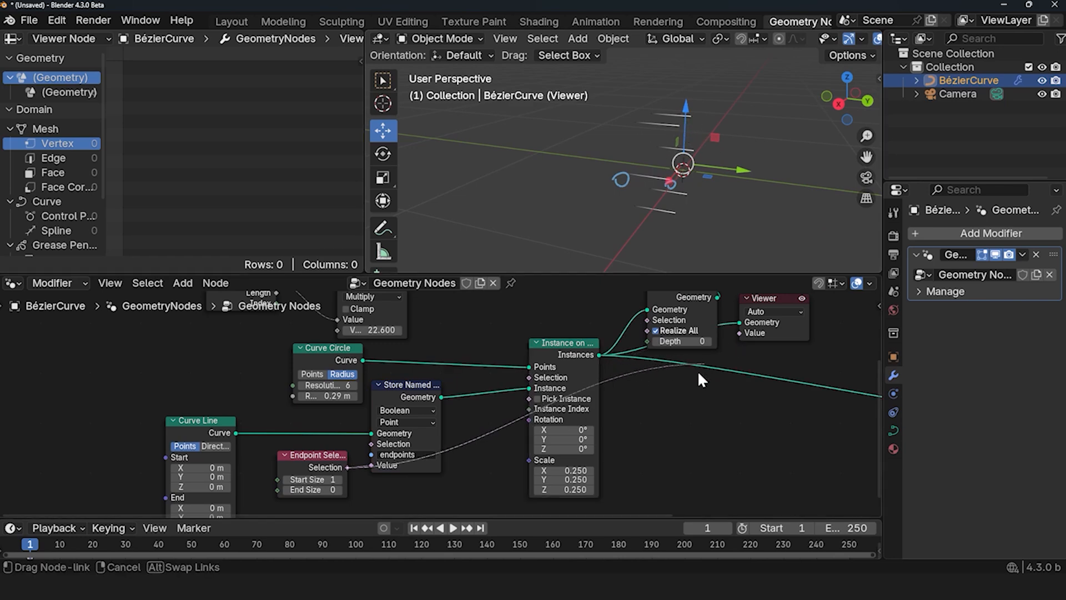
# - Add a Delete Geometry node after Curve to Mesh, selected by the 'endpoints' attribute
pyautogui.click(181, 284)
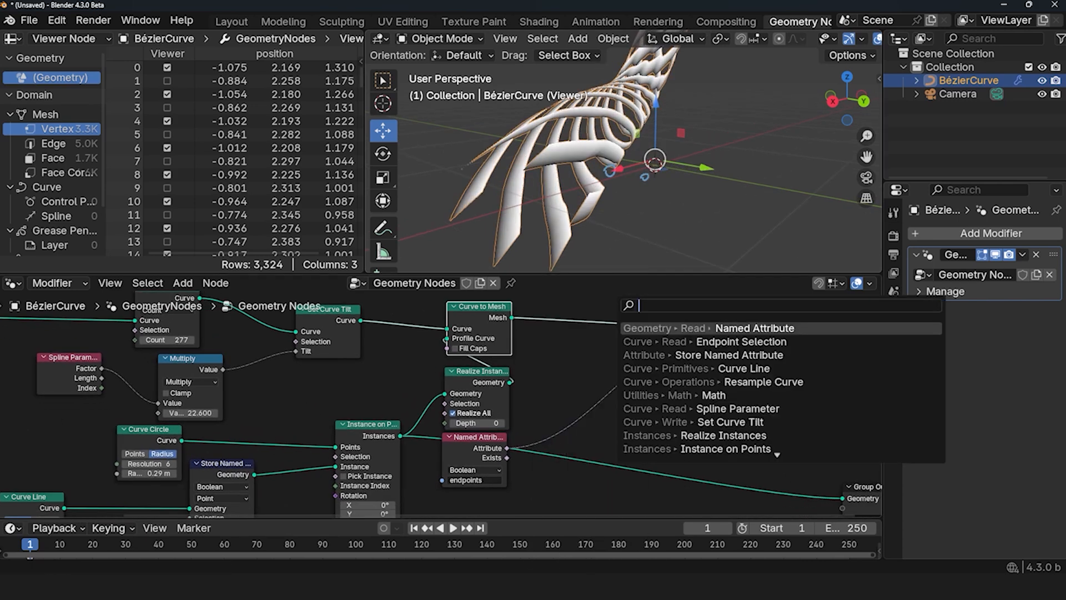
pyautogui.write('ded')
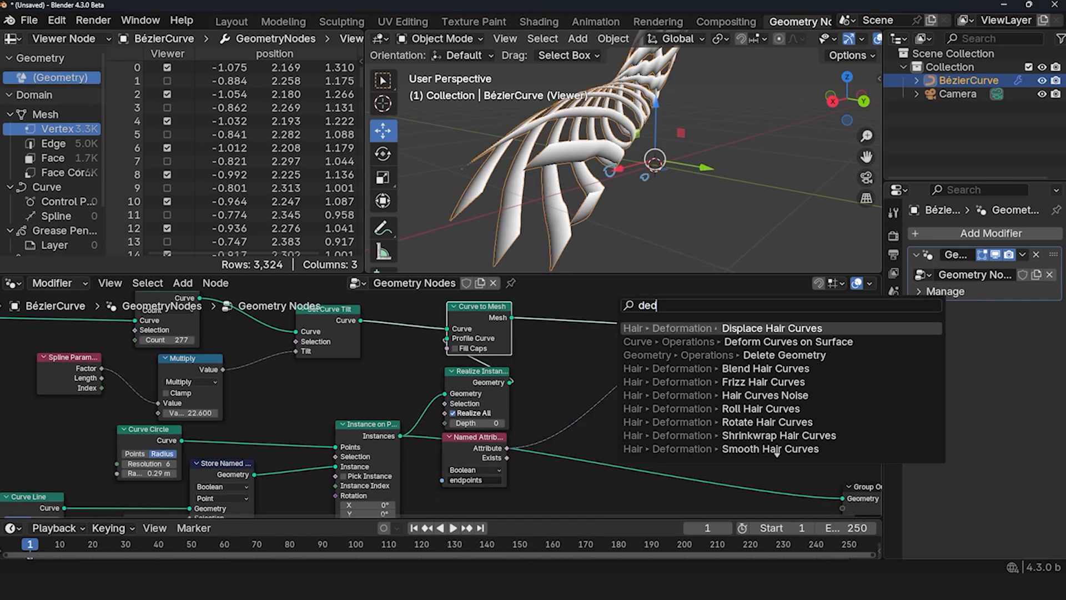
pyautogui.click(773, 354)
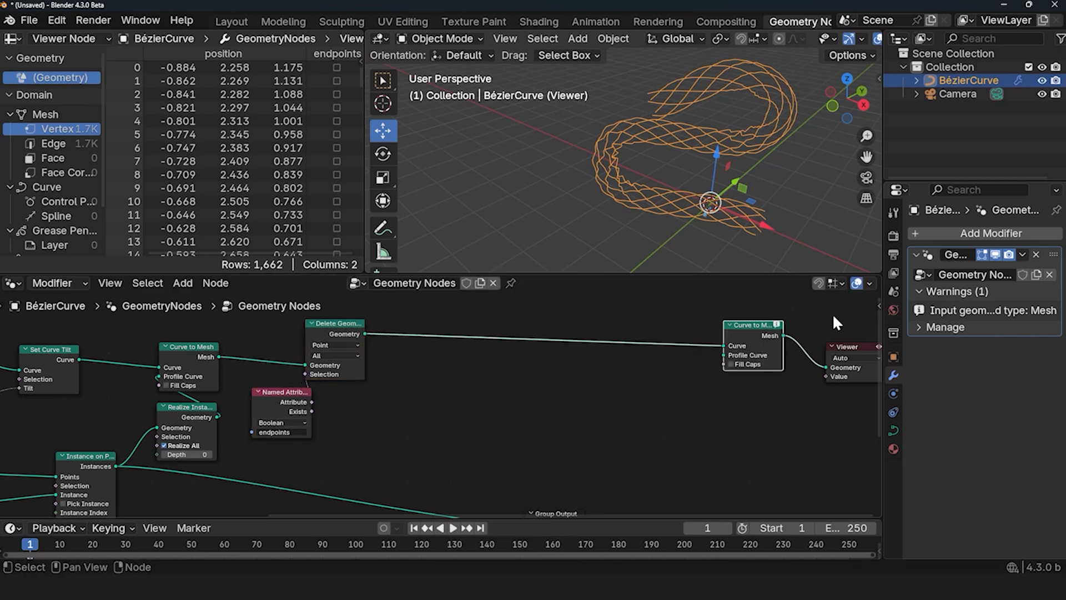
# - Add Mesh to Curve and a Curve Circle profile for round threads, then duplicate the setup
pyautogui.write('me')
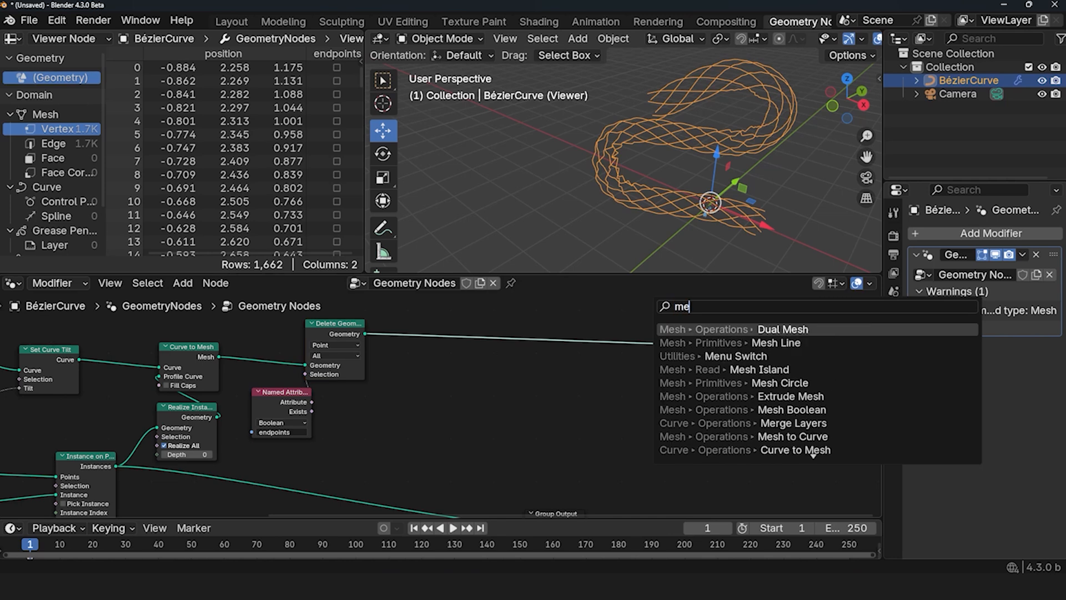
pyautogui.click(792, 435)
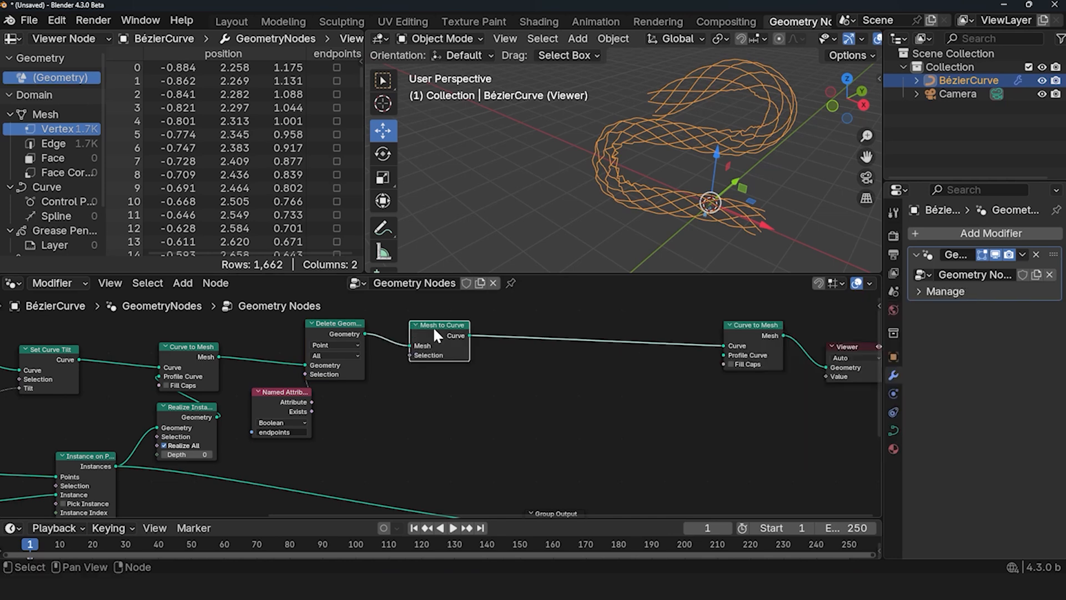
pyautogui.write('ci')
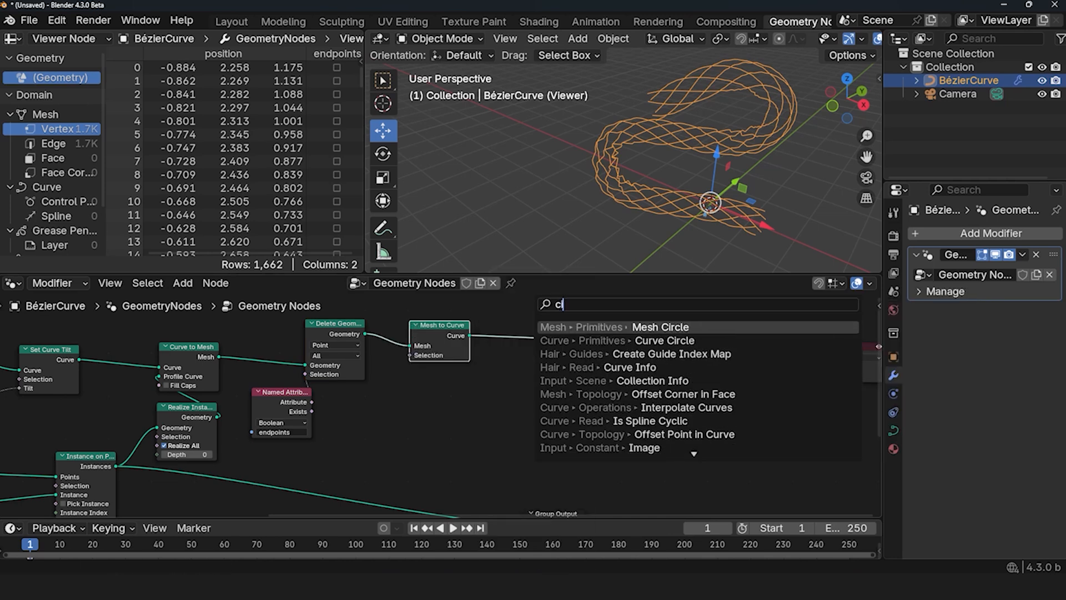
pyautogui.click(665, 340)
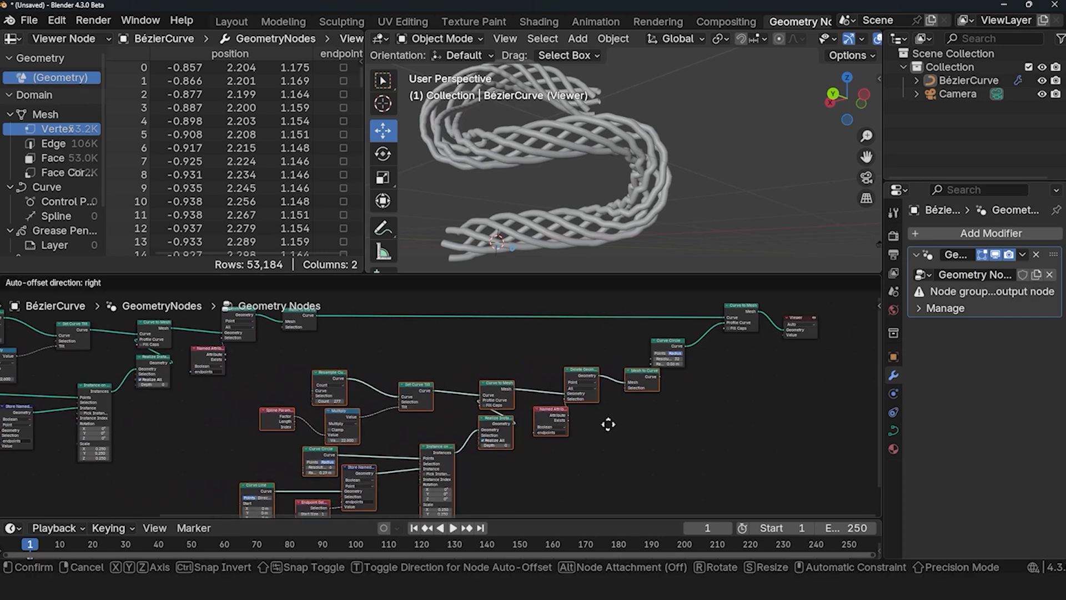
pyautogui.click(513, 360)
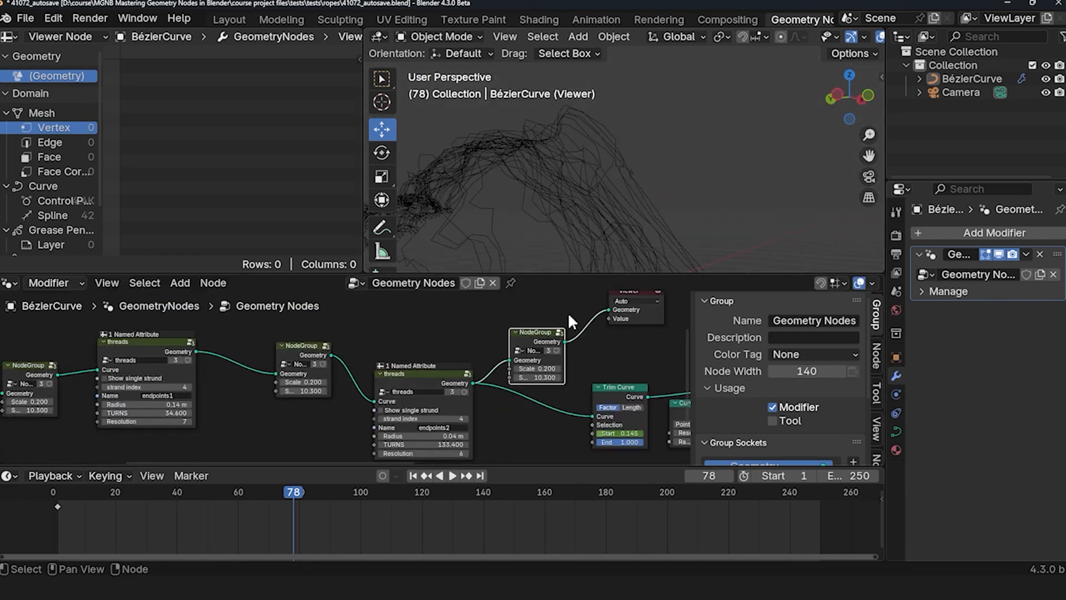
# - Set the first threads group node's TURNS to 16
pyautogui.click(452, 476)
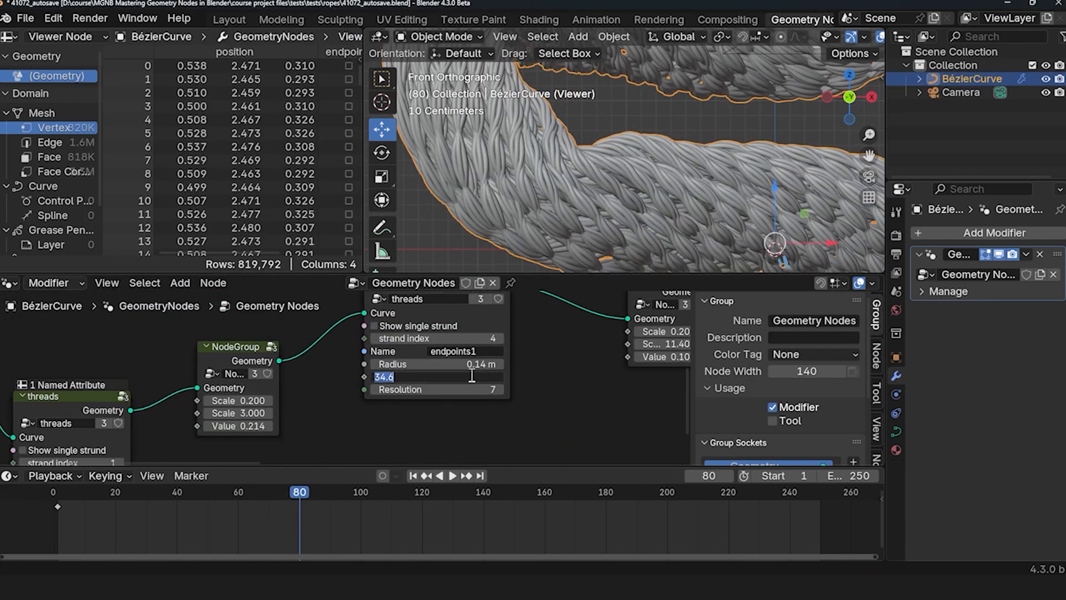
pyautogui.click(271, 492)
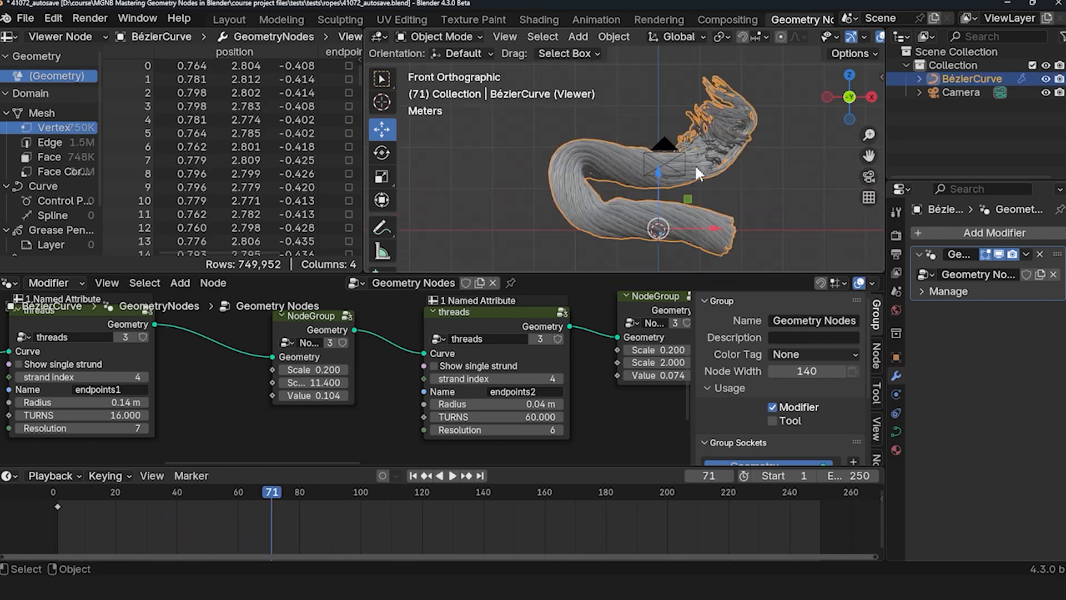
pyautogui.click(452, 476)
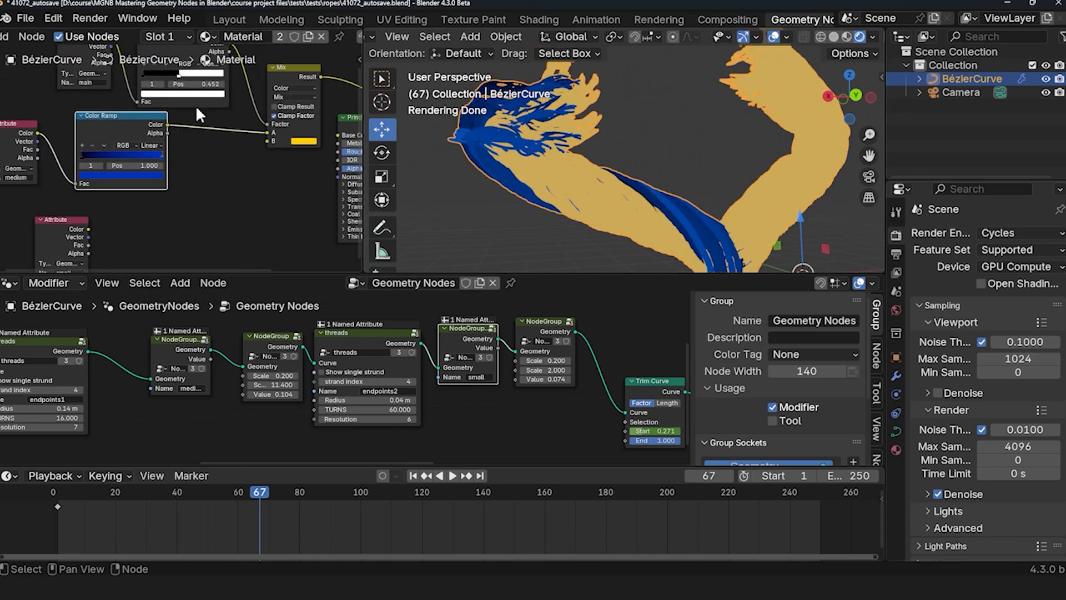
# - Change the Mix node's thread colour to a pale off-white cream
pyautogui.click(302, 143)
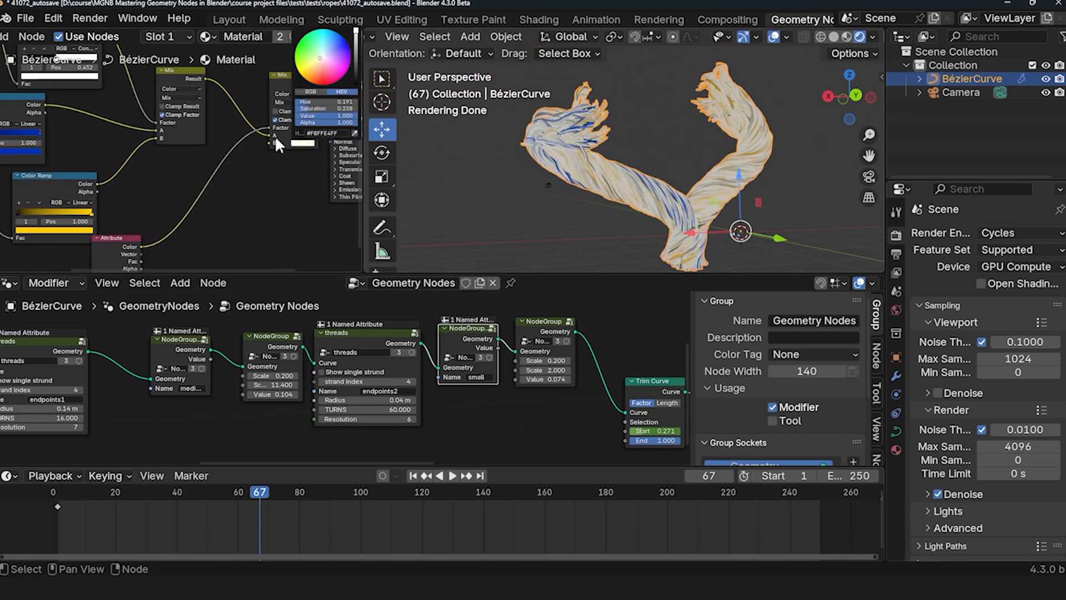